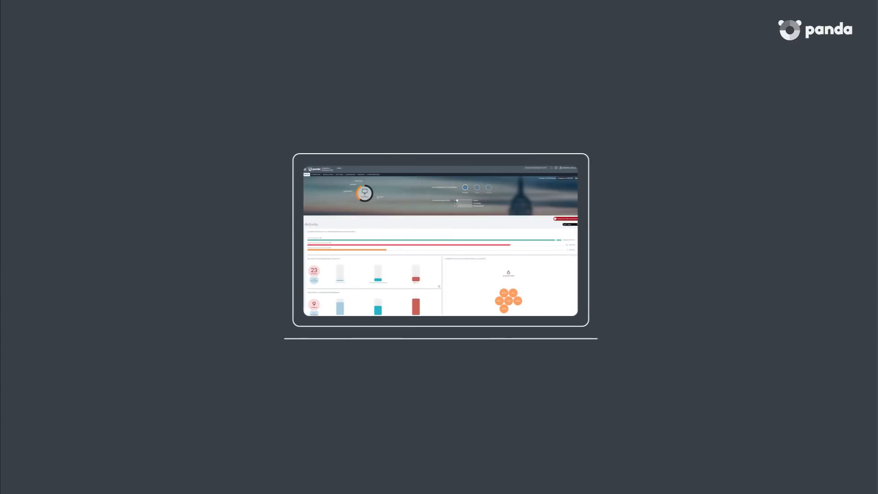
scroll(down, 3)
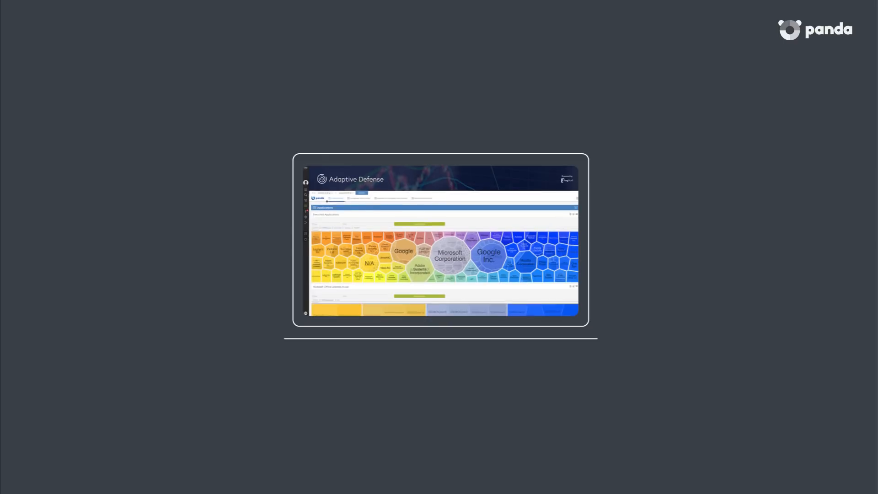
scroll(down, 3)
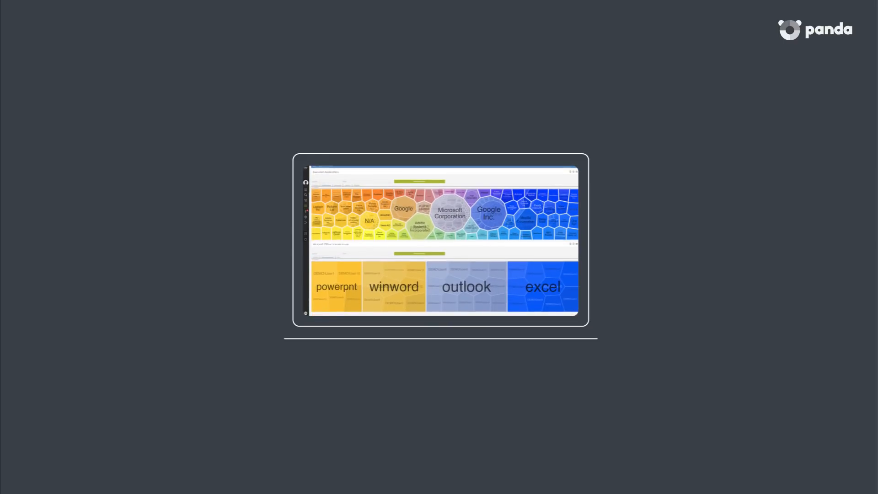